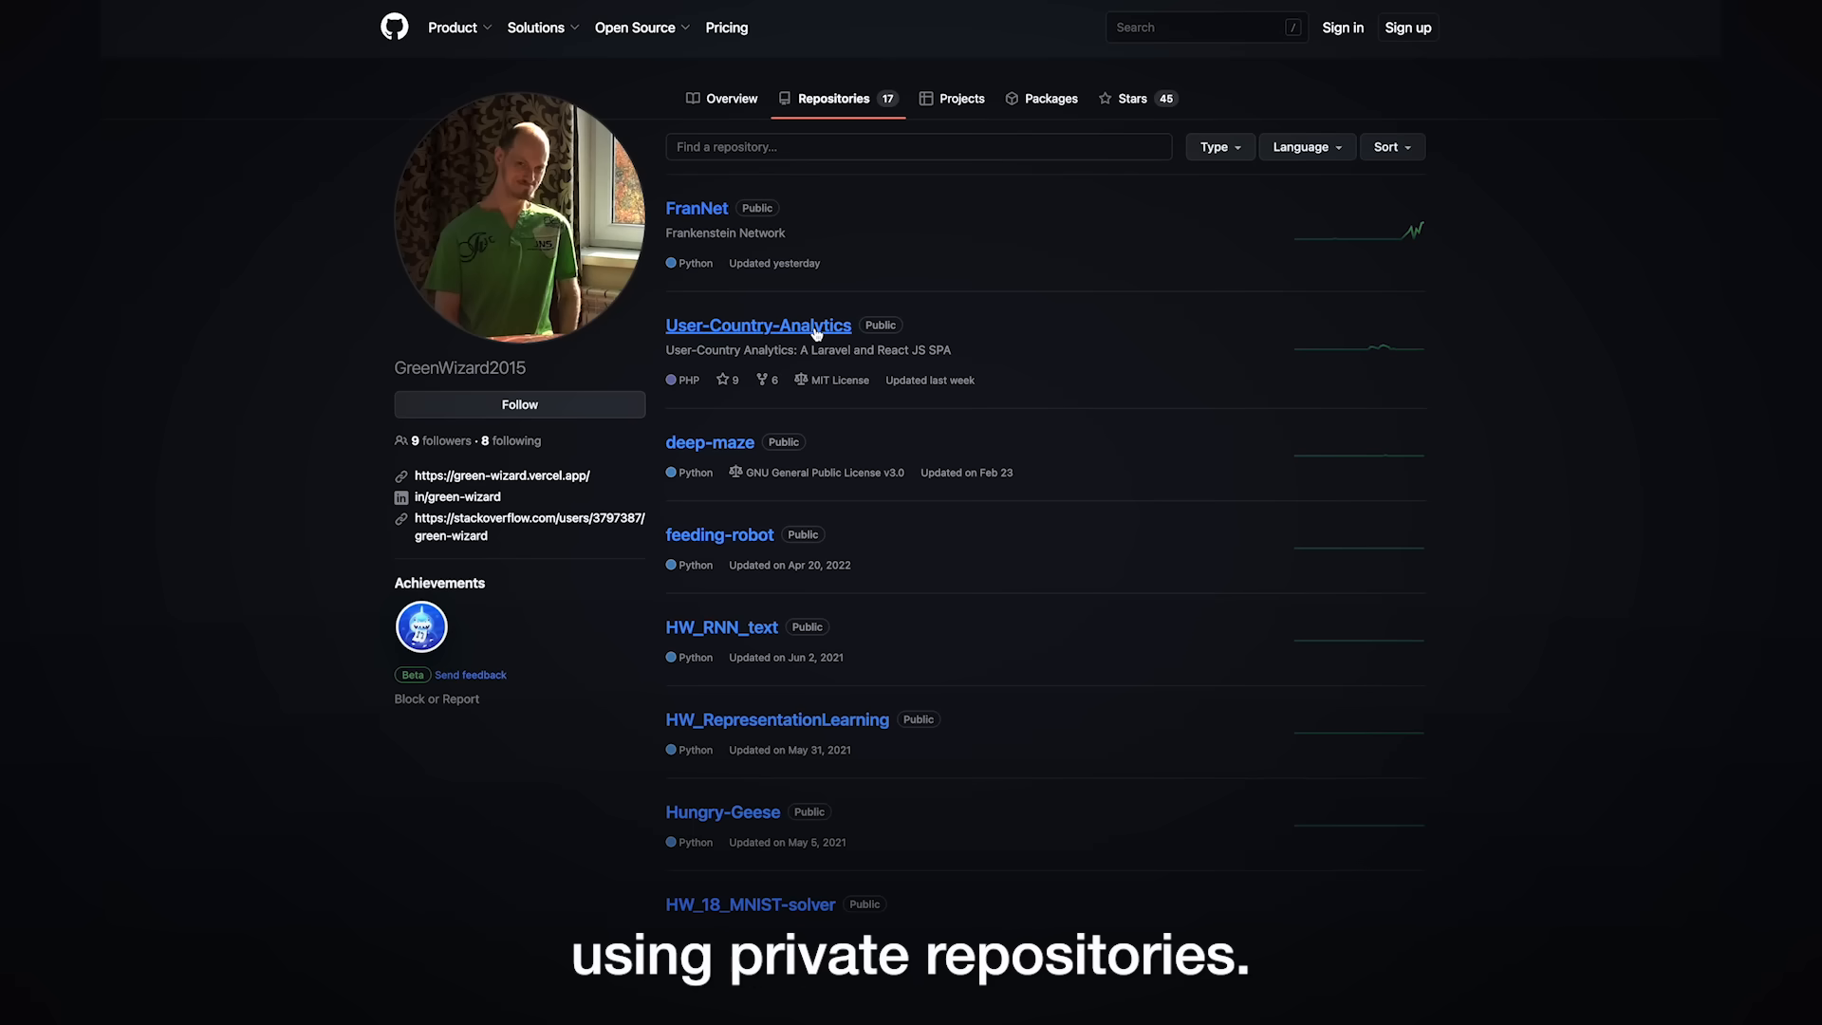
pyautogui.click(757, 324)
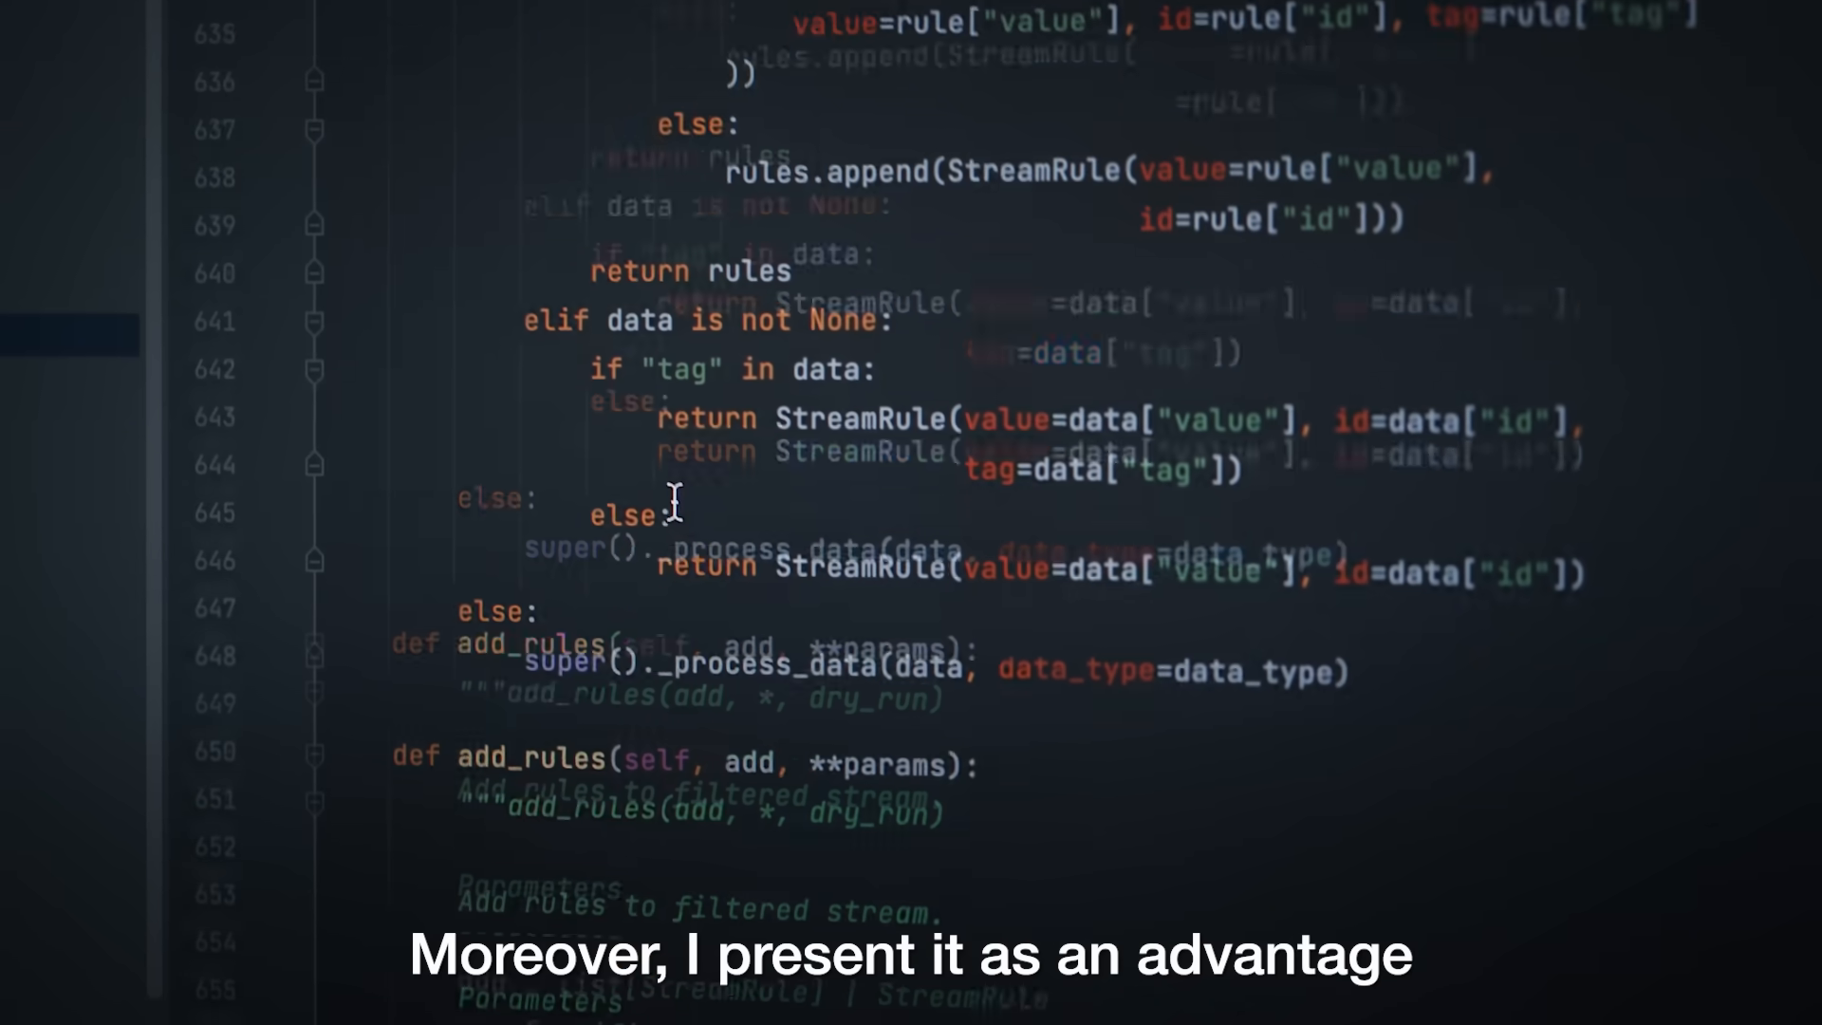
pyautogui.scroll(-3)
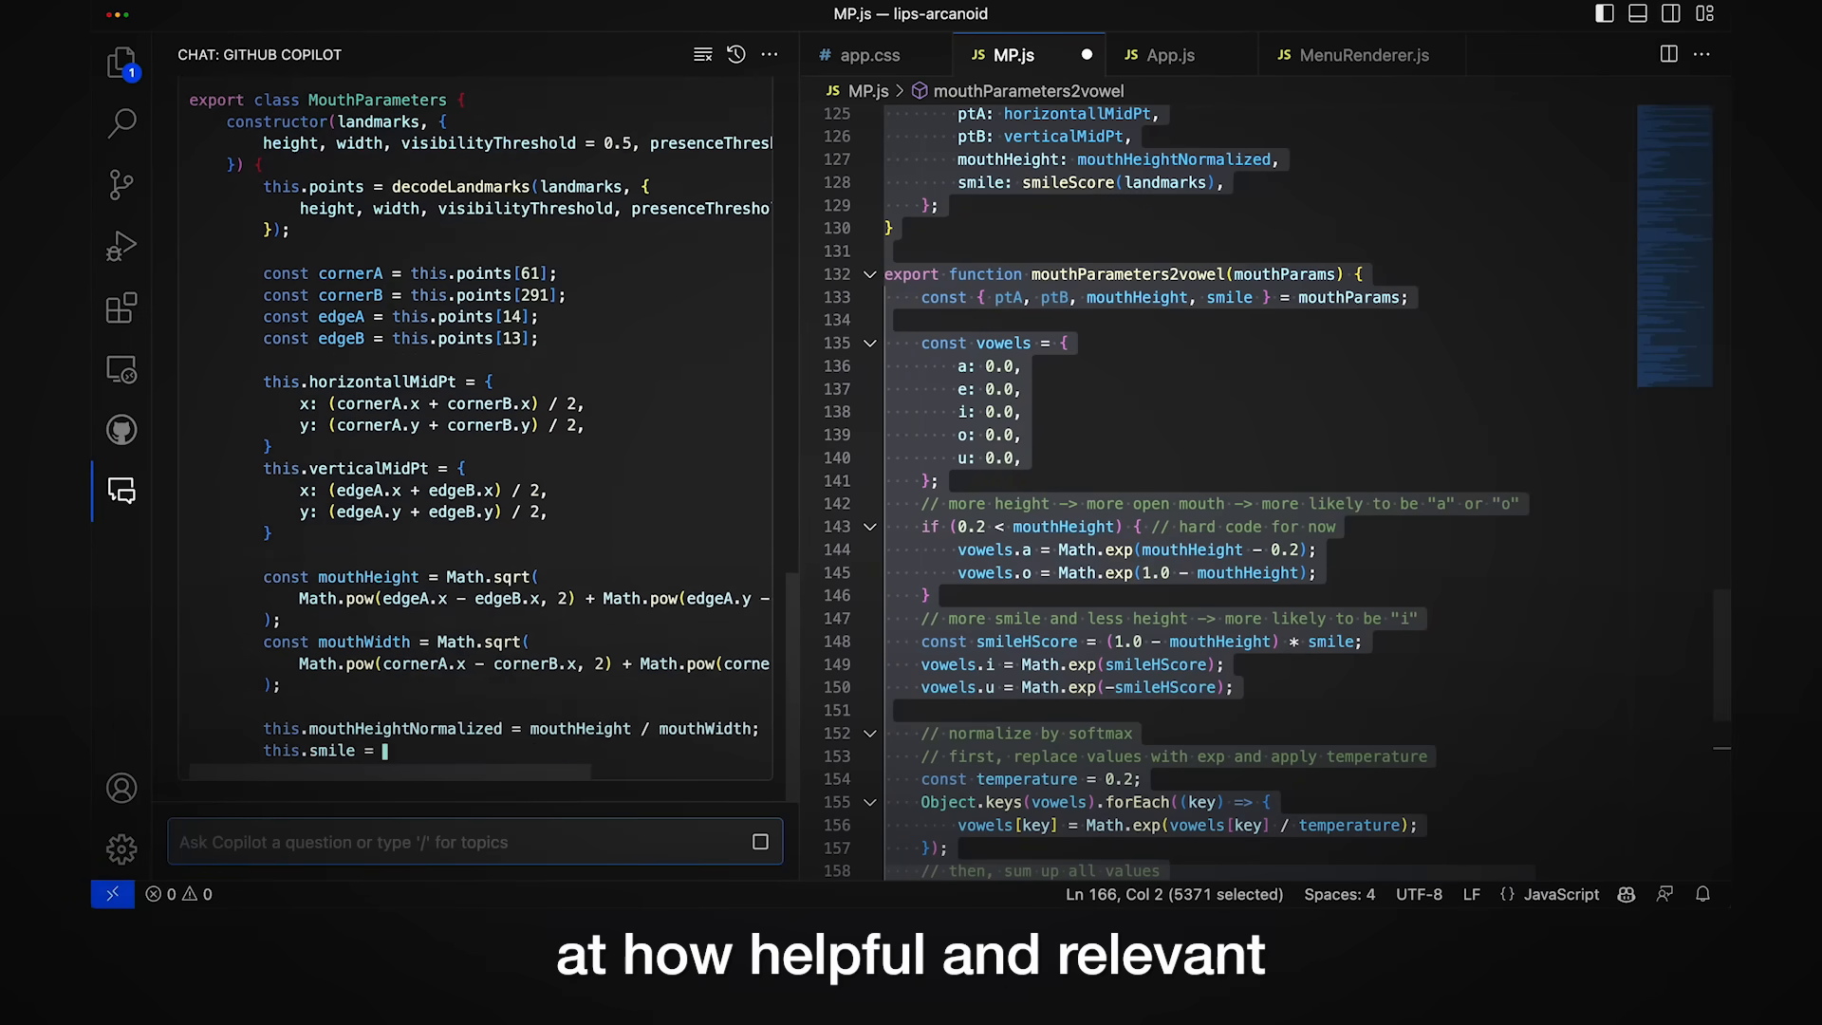
pyautogui.scroll(-3)
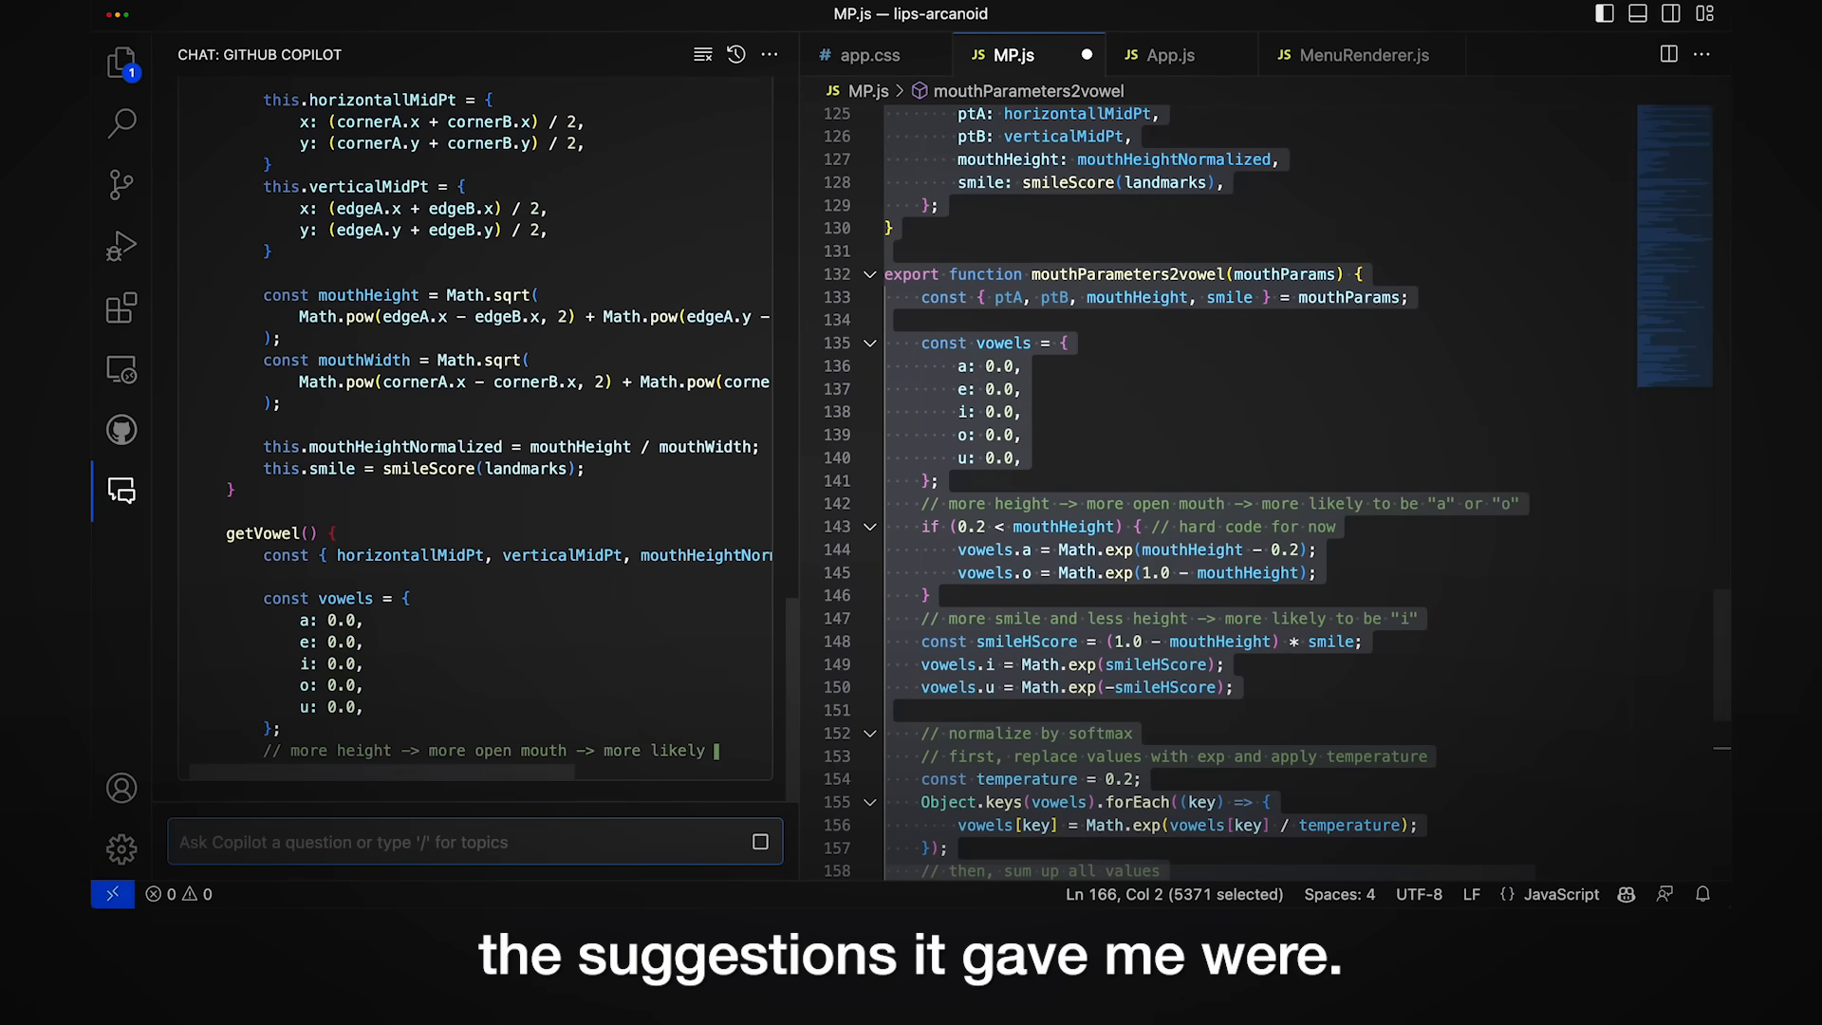
pyautogui.scroll(-3)
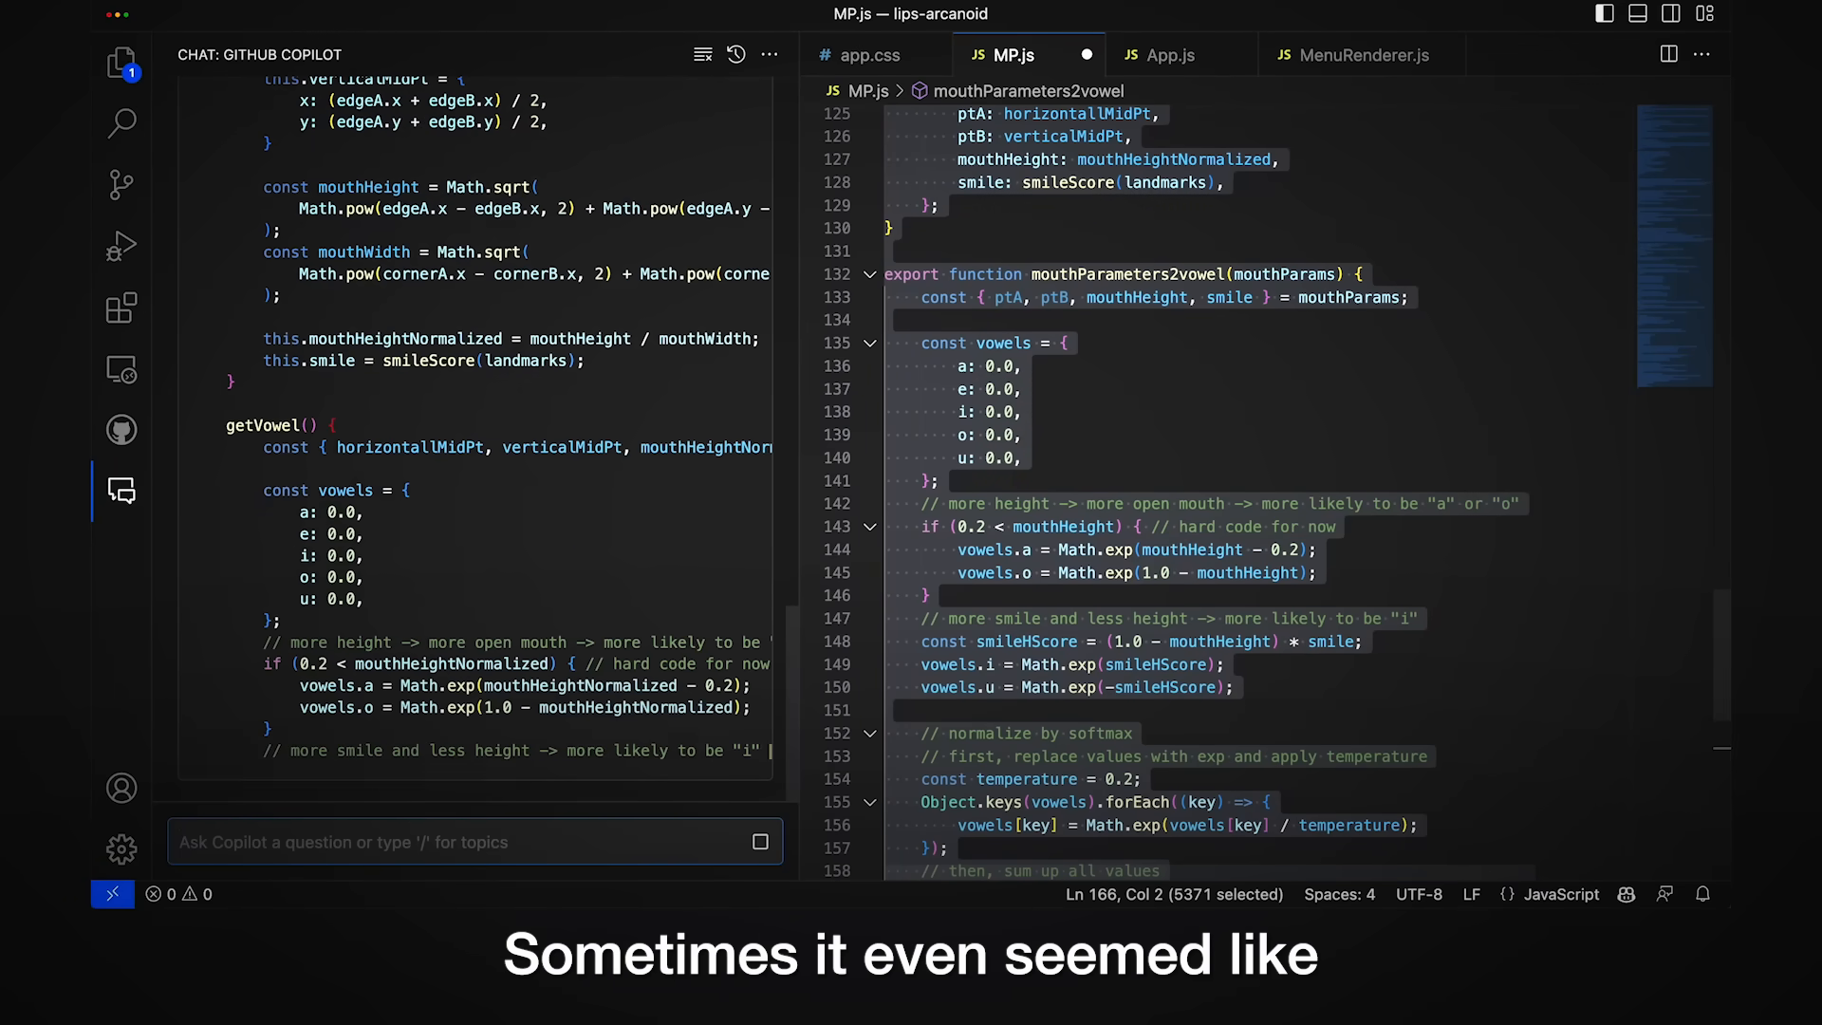
pyautogui.scroll(-3)
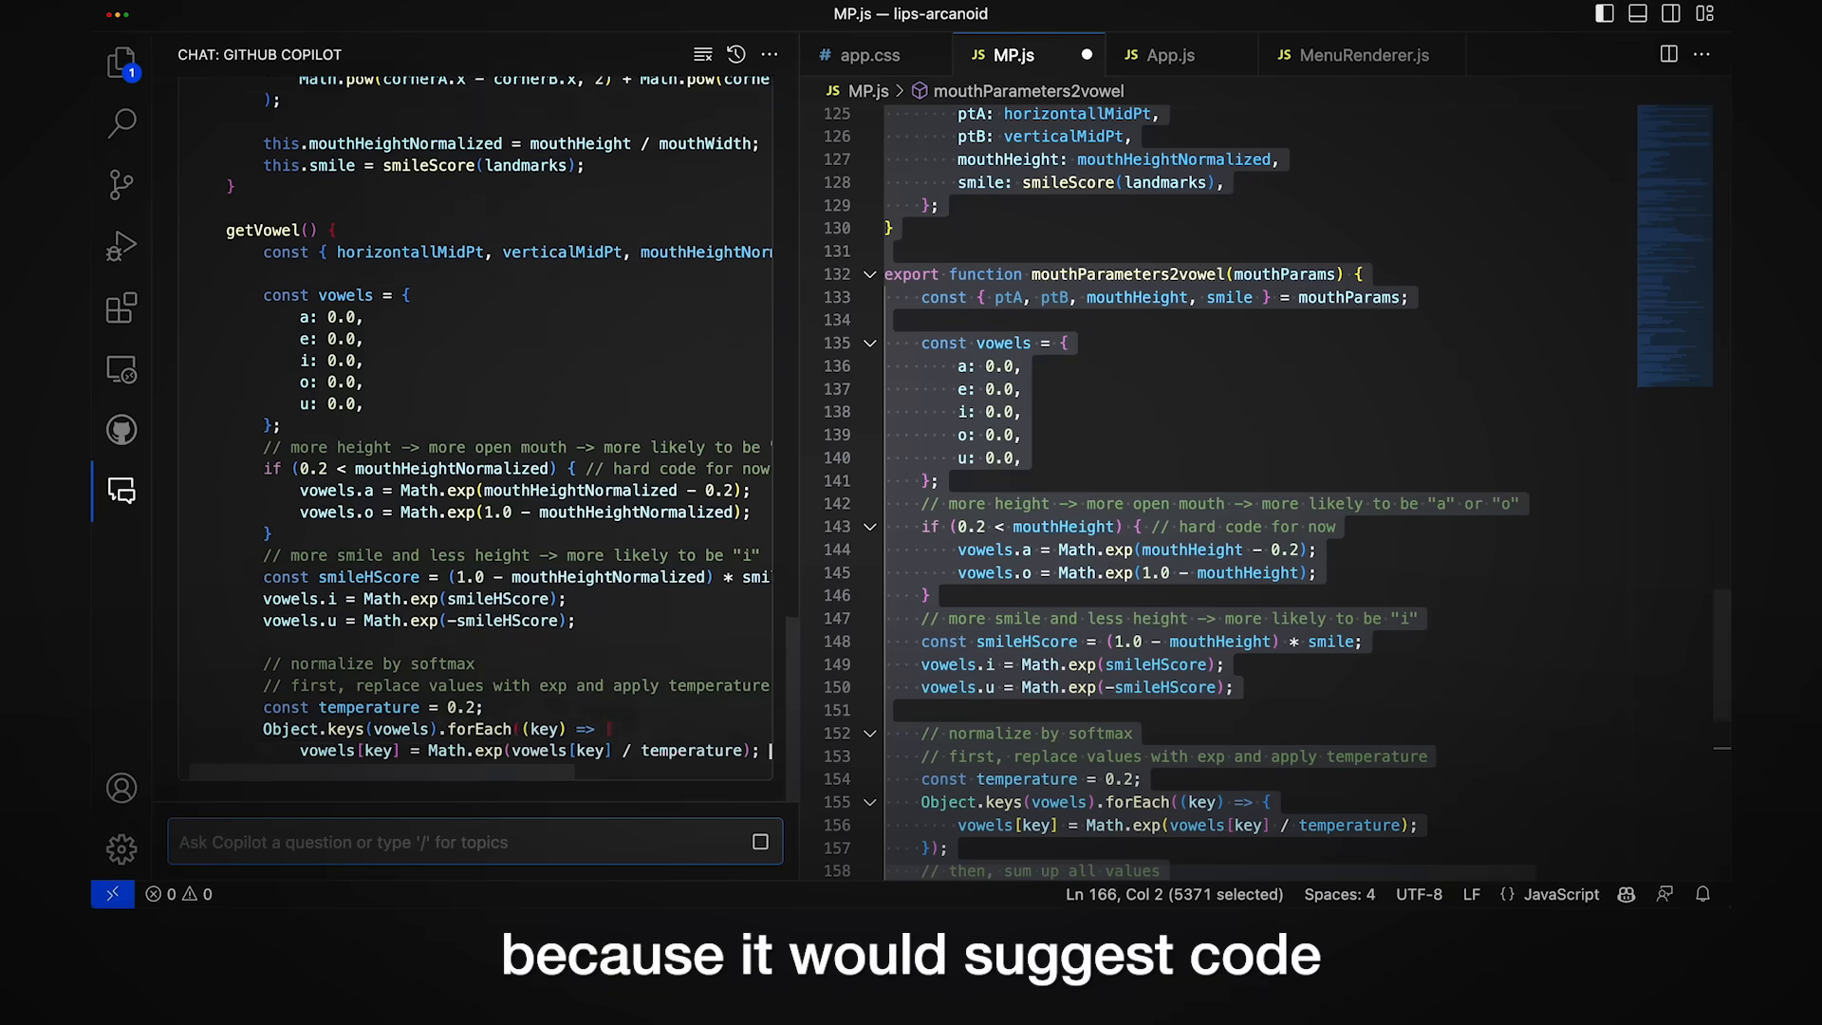